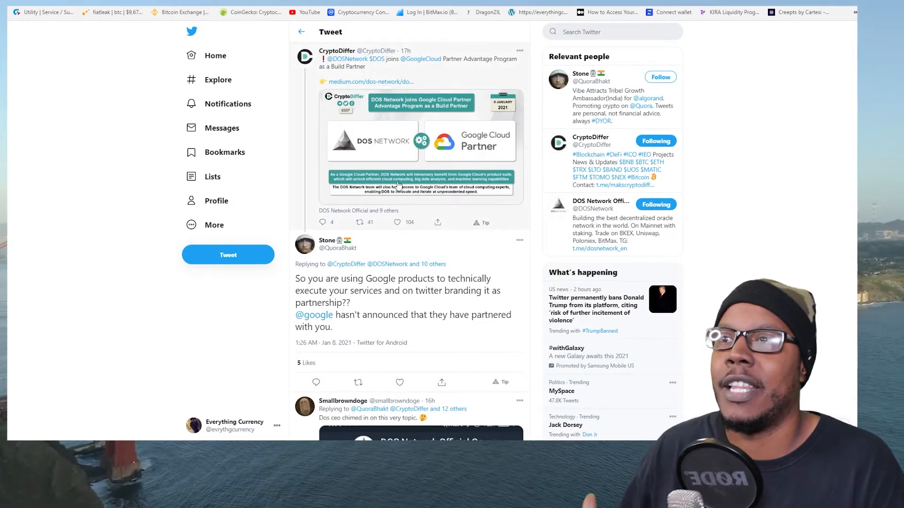
Browse the Google Cloud homepage down to the customer logos (Twitter, Spotify, PayPal) and back to the top
click(418, 141)
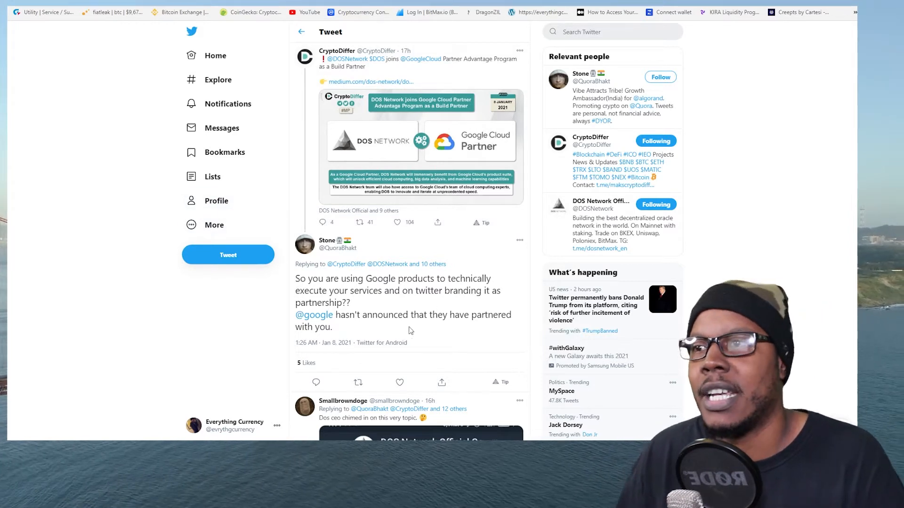
mouse_move(436, 330)
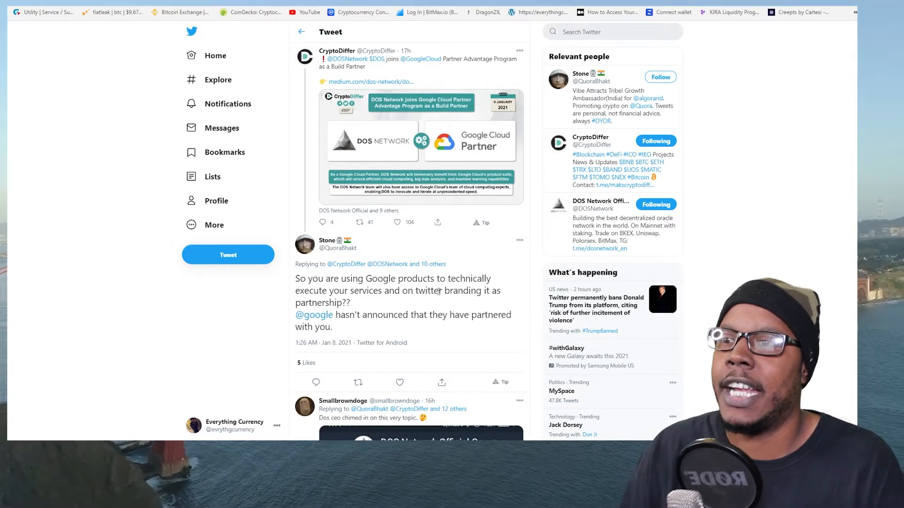
scroll(down, 3)
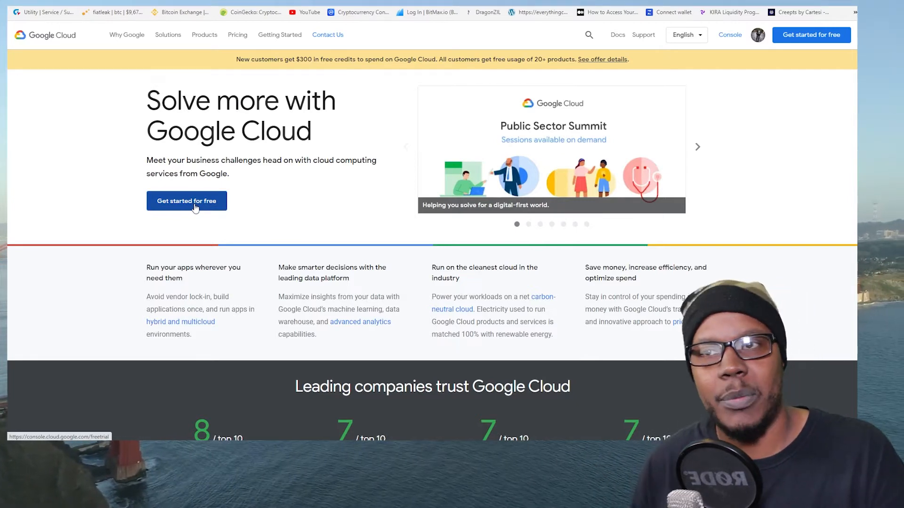
mouse_move(696, 147)
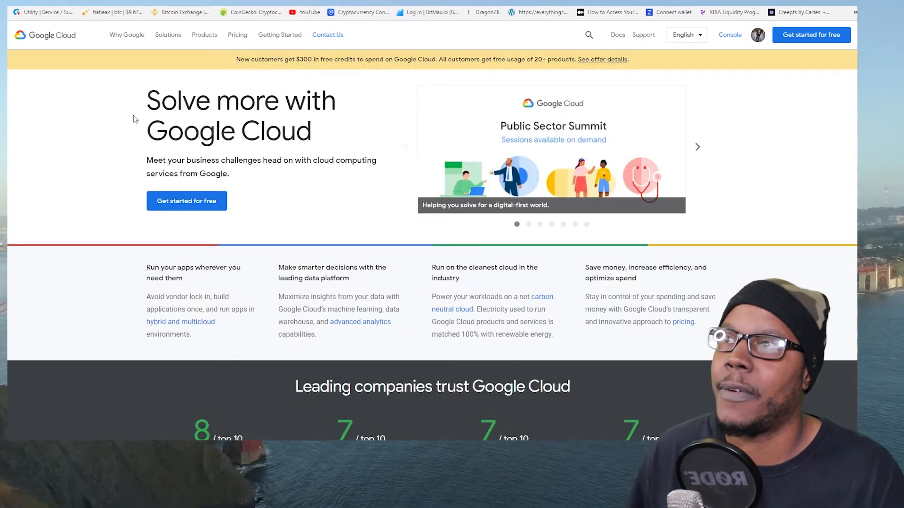
mouse_move(341, 144)
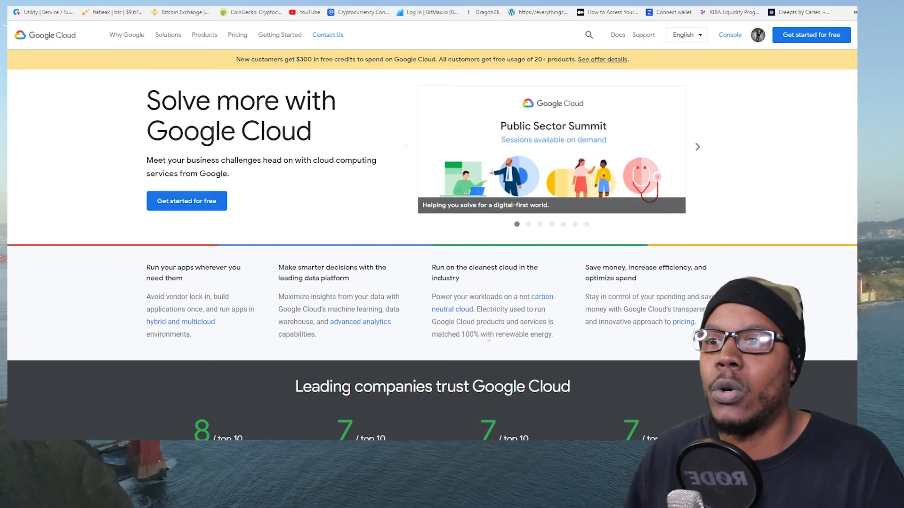
scroll(down, 3)
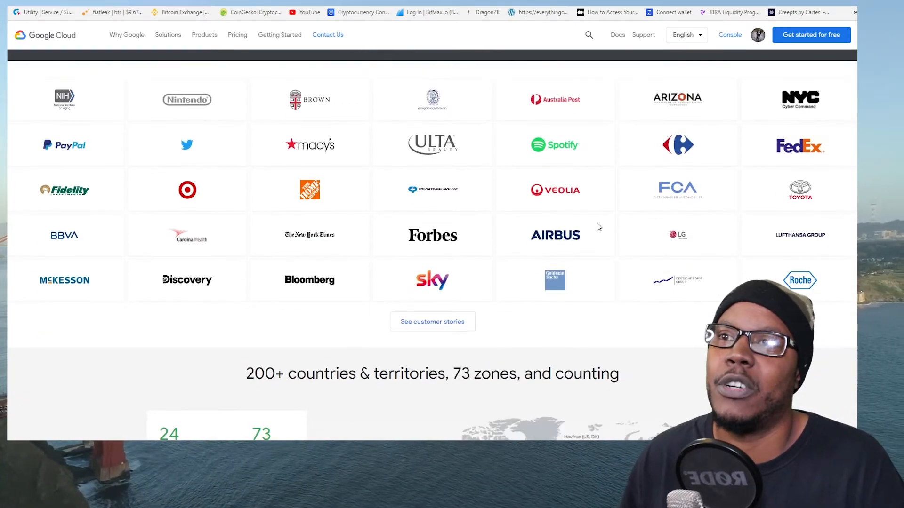
mouse_move(599, 297)
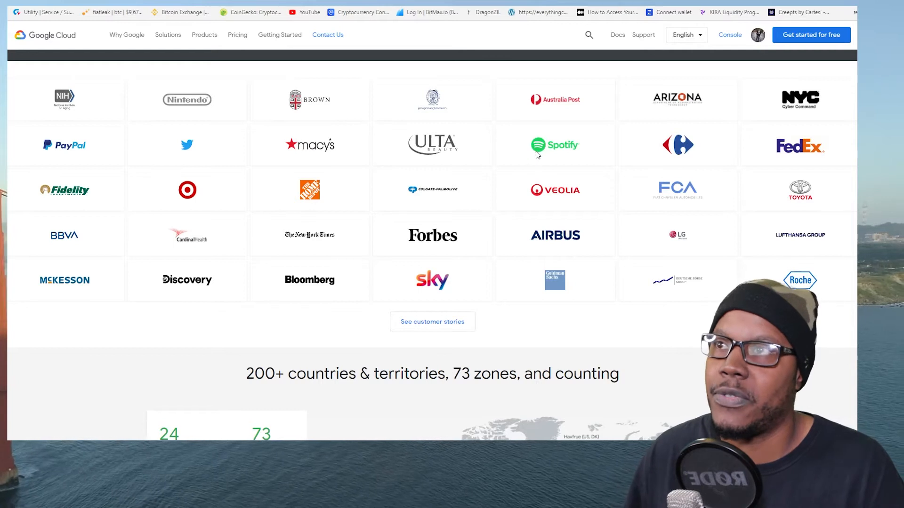
scroll(up, 3)
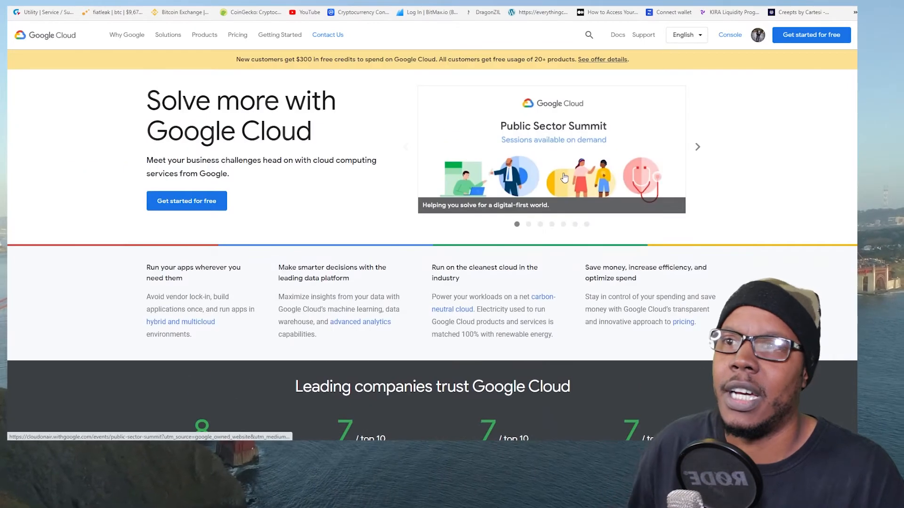
mouse_move(380, 76)
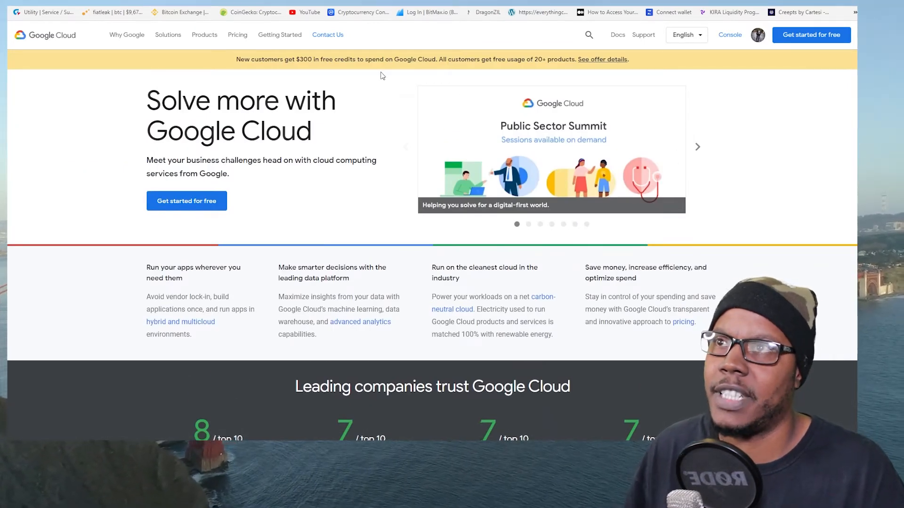
Scroll through the customer case studies for Home Depot, PayPal, eBay and GO-JEK, then return up
scroll(down, 3)
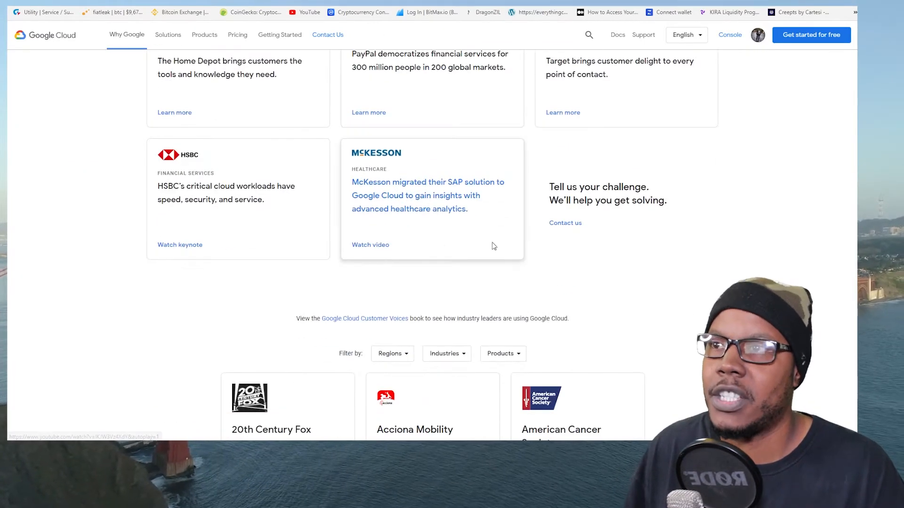
scroll(down, 3)
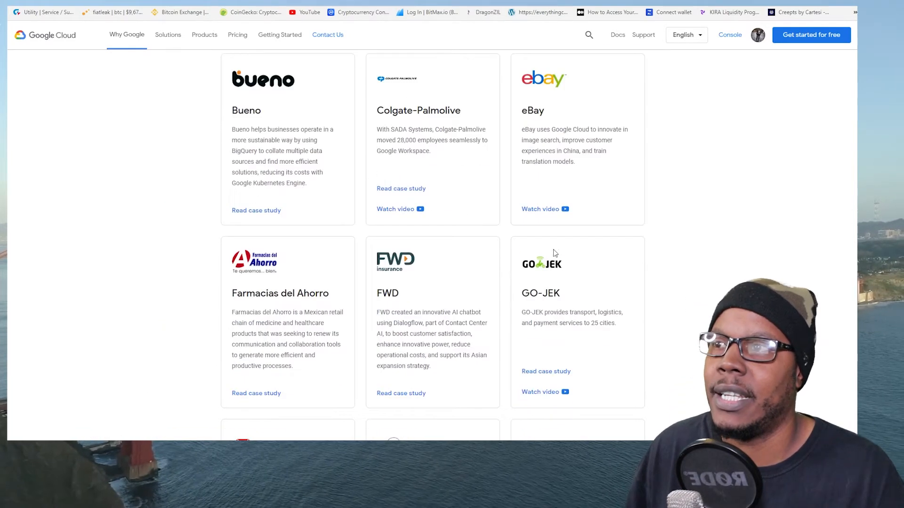
scroll(up, 3)
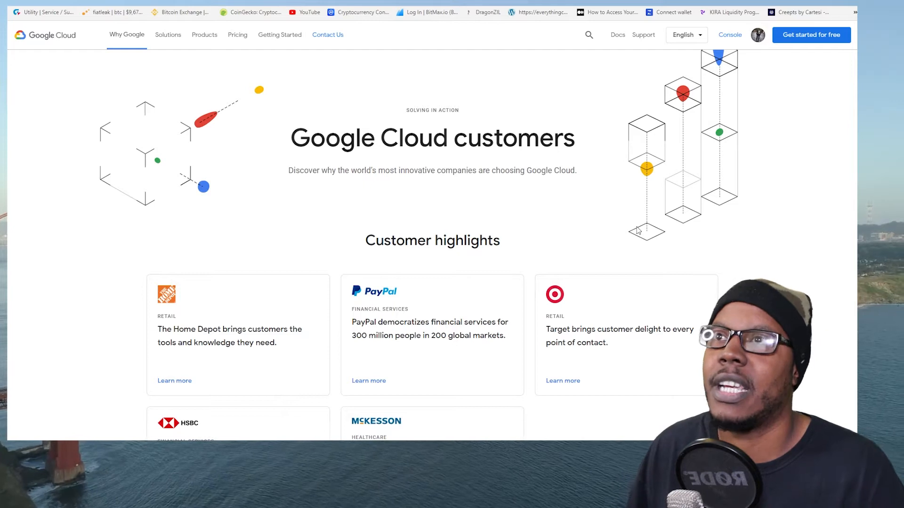
mouse_move(677, 214)
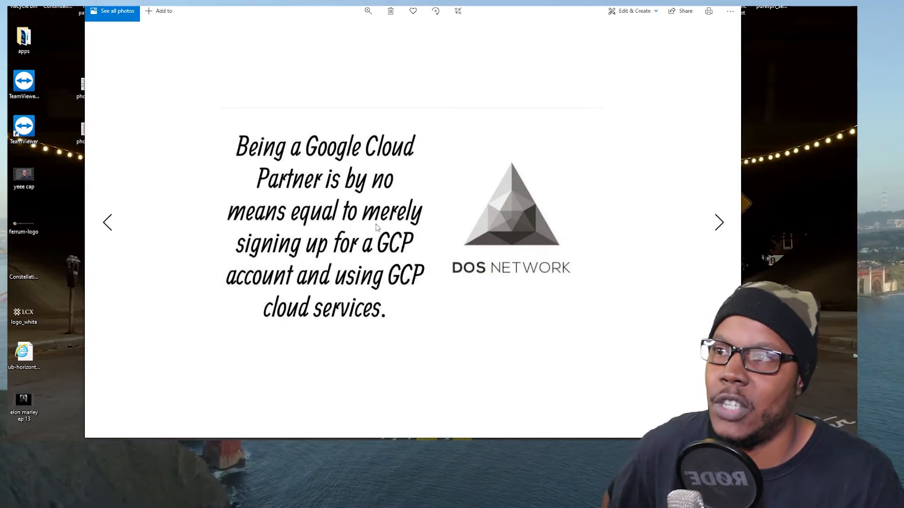
mouse_move(371, 260)
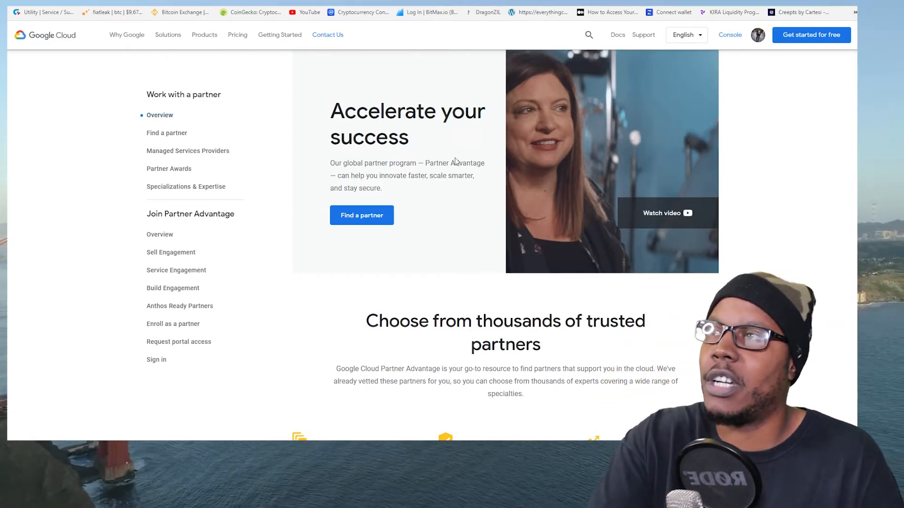
Read the partner program page down to its Specializations and Expertise section
scroll(down, 3)
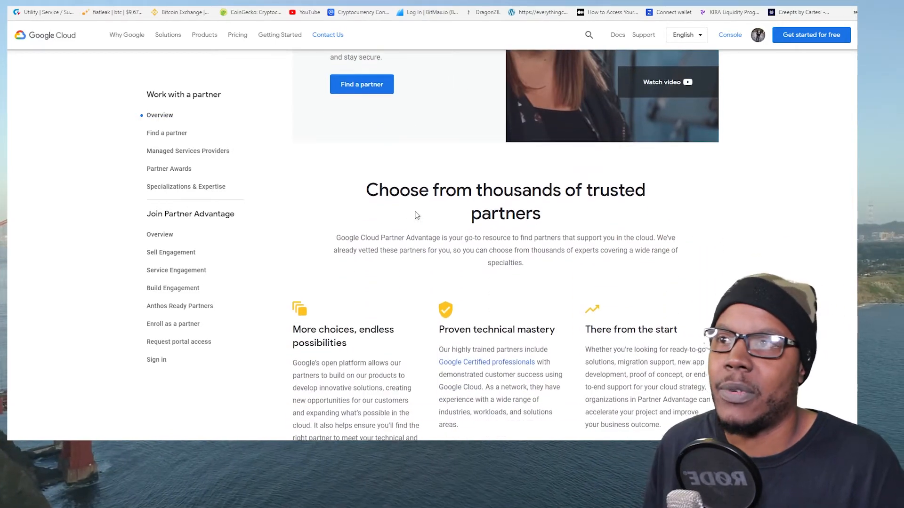
scroll(down, 3)
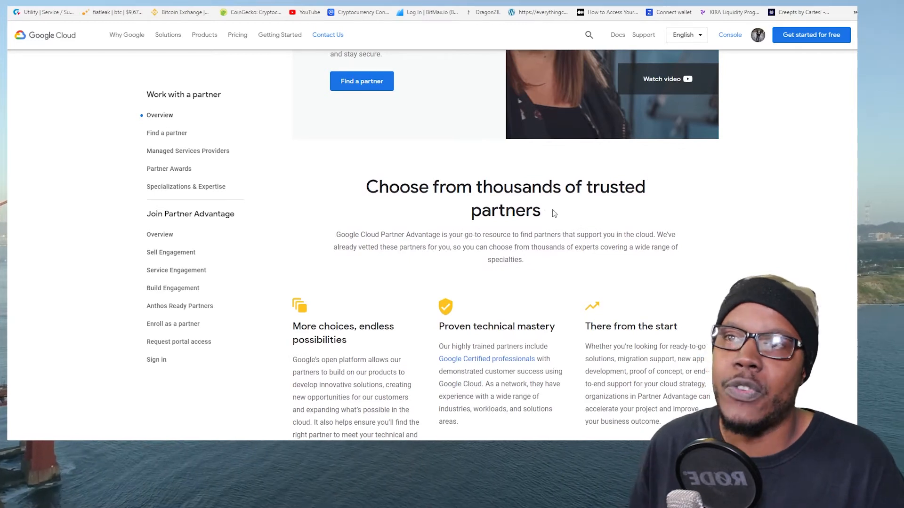
scroll(up, 3)
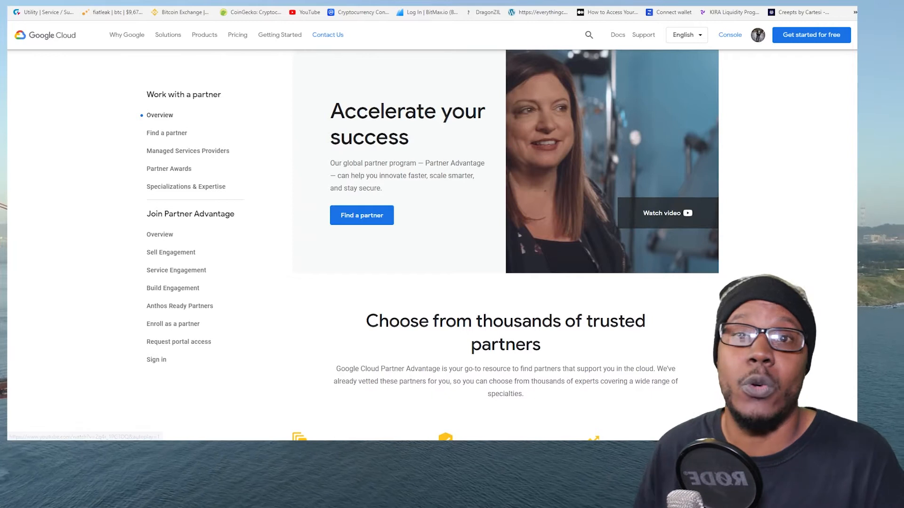
scroll(down, 3)
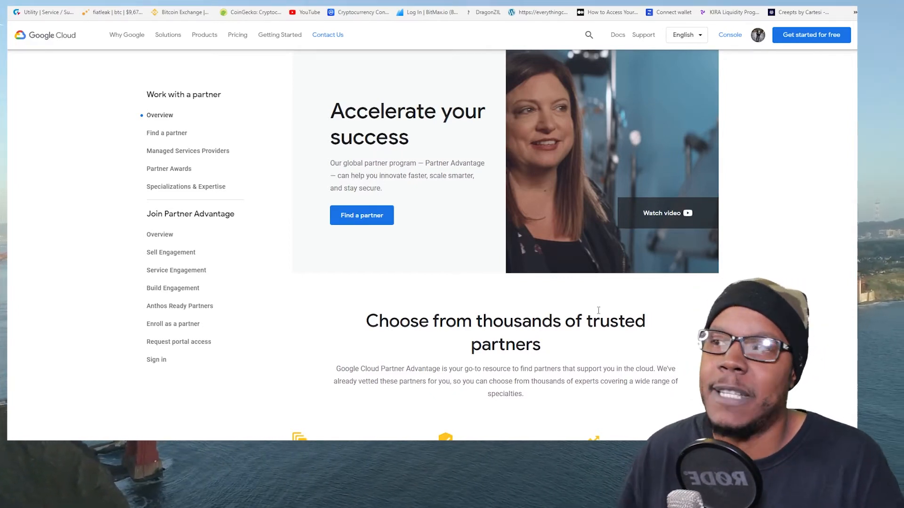
mouse_move(168, 133)
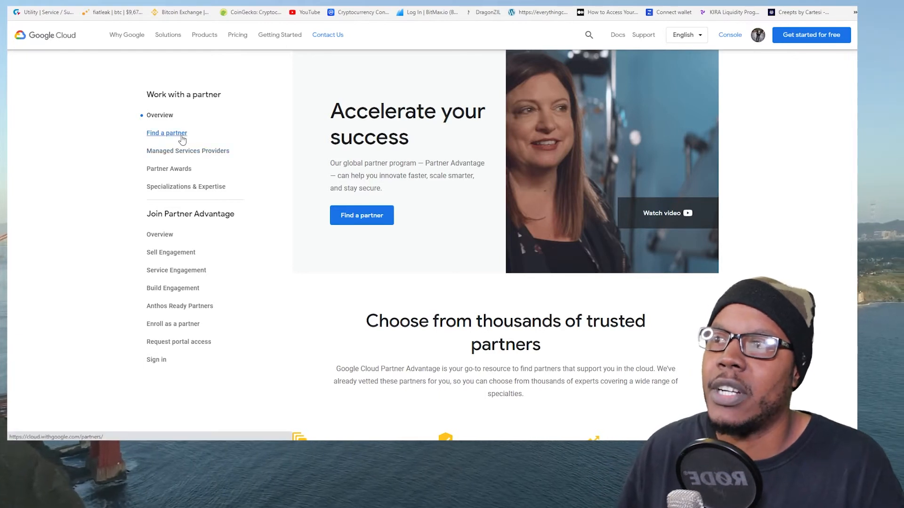
click(167, 132)
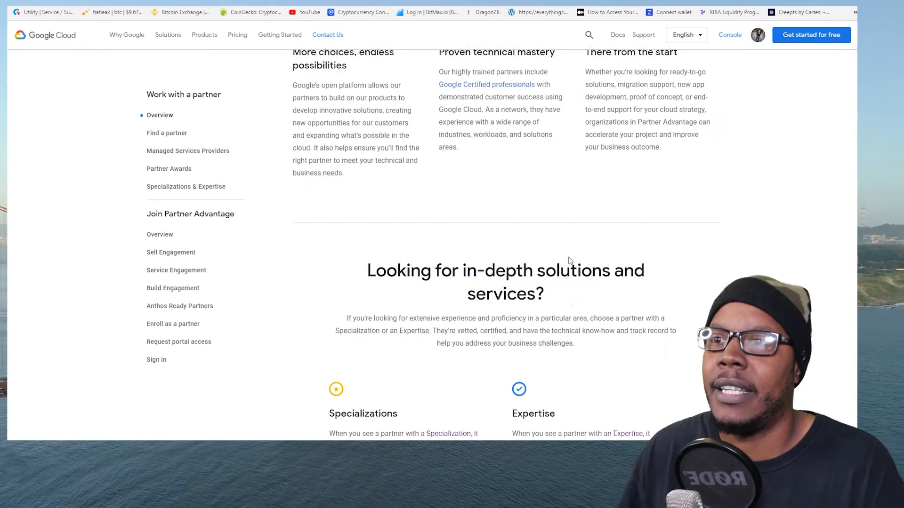
scroll(down, 3)
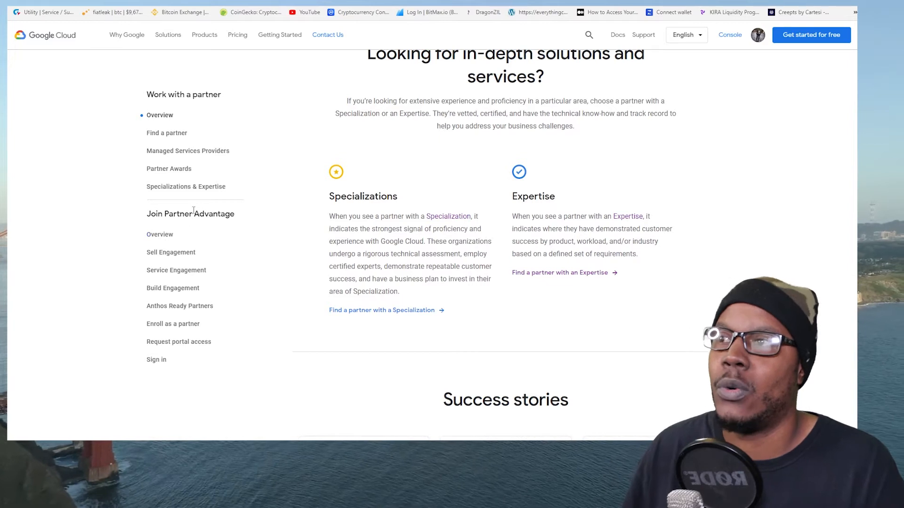
mouse_move(304, 248)
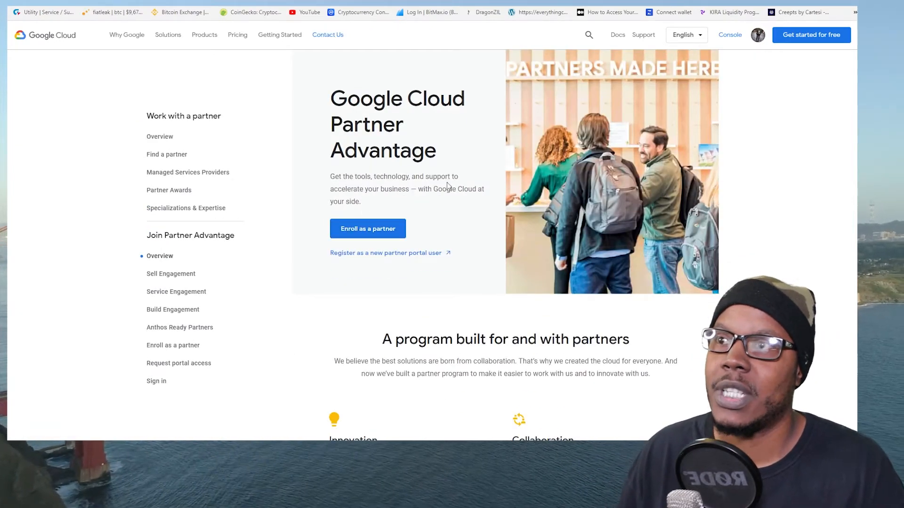
mouse_move(414, 195)
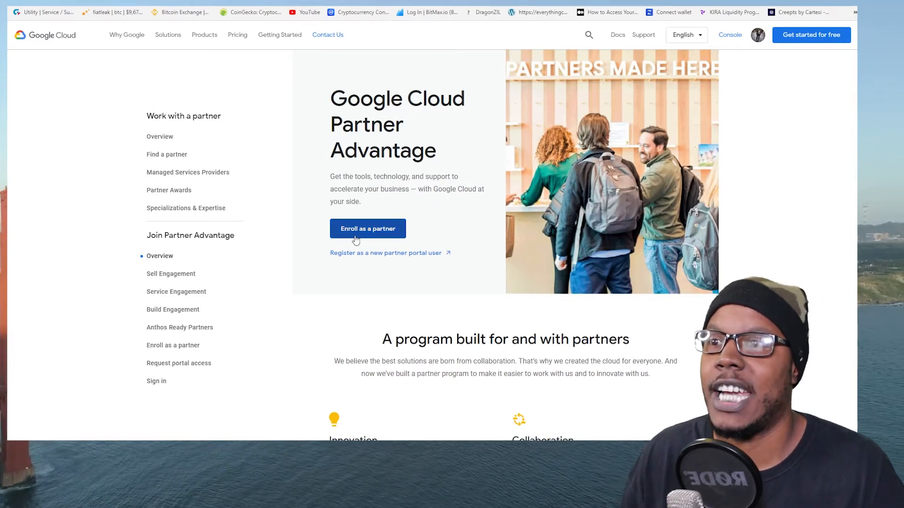
scroll(down, 3)
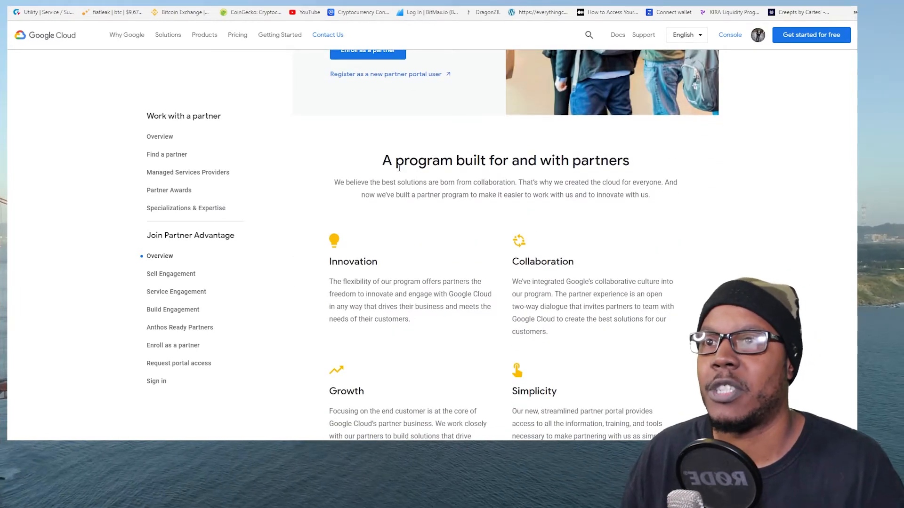
scroll(down, 3)
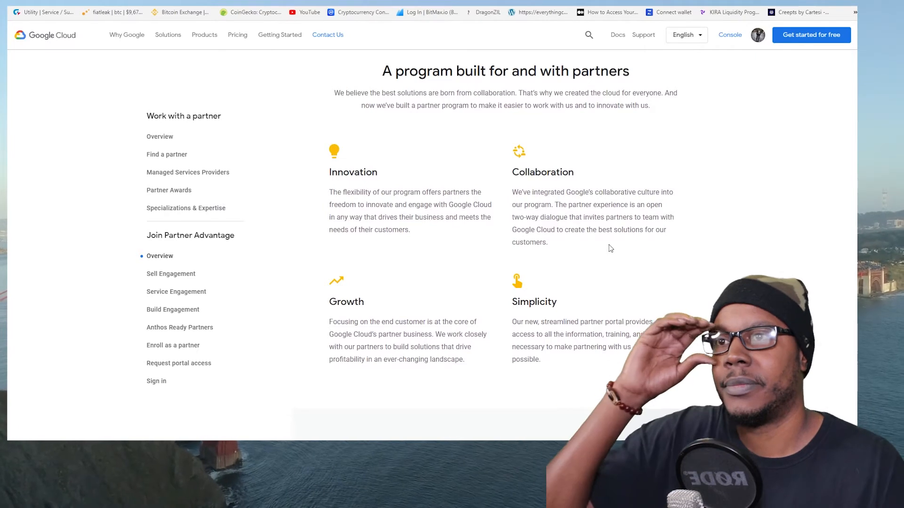
mouse_move(627, 250)
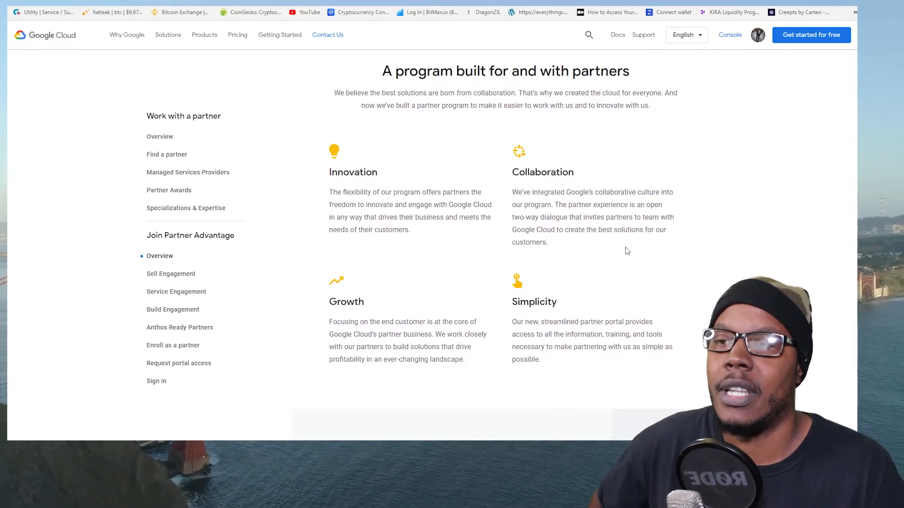
scroll(down, 3)
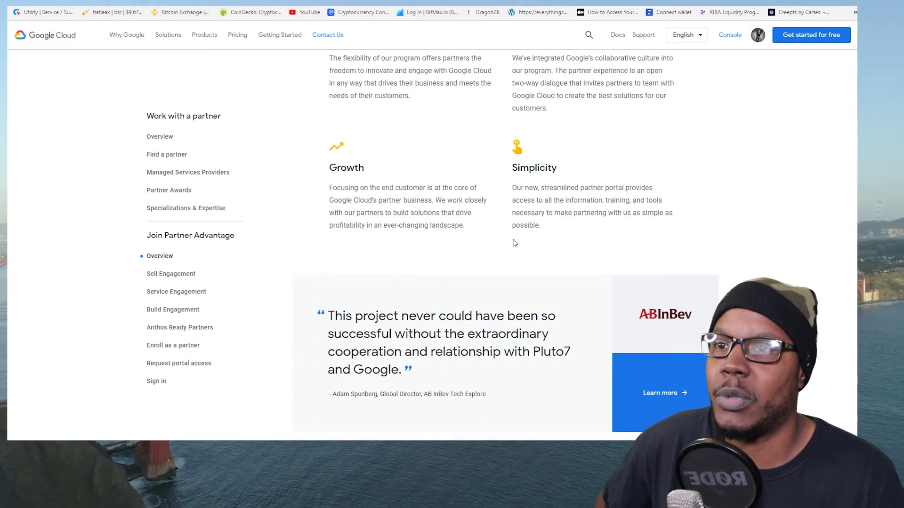
scroll(down, 3)
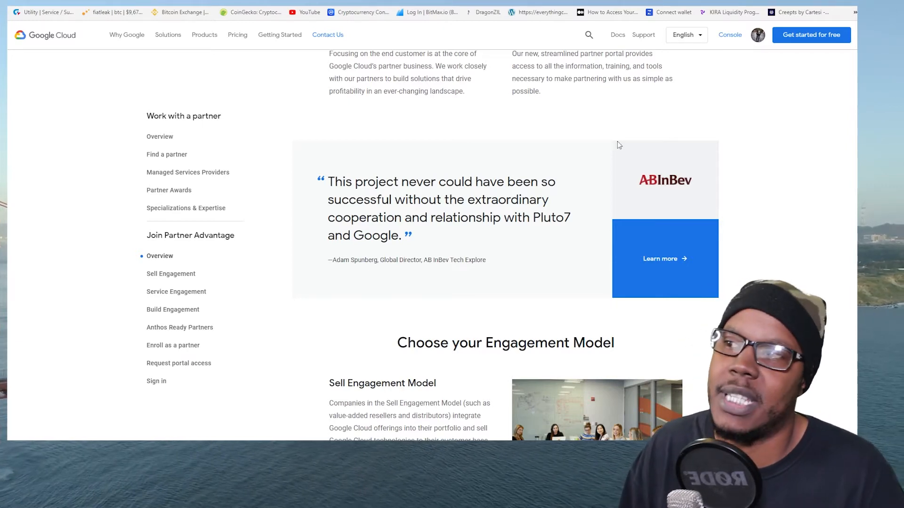
mouse_move(317, 340)
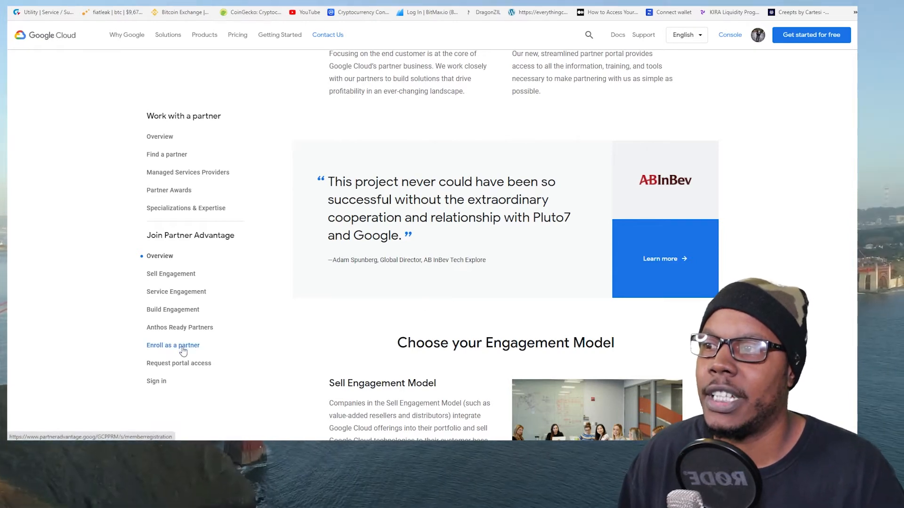
scroll(down, 3)
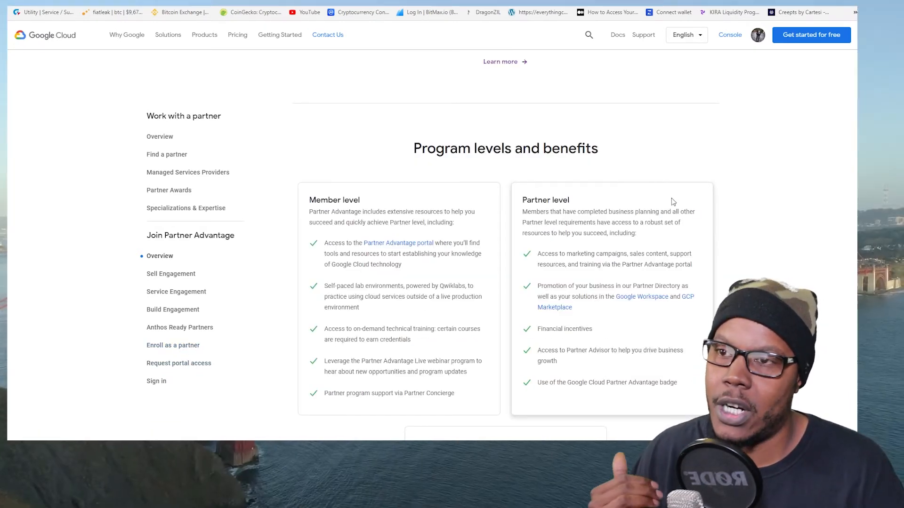
scroll(down, 3)
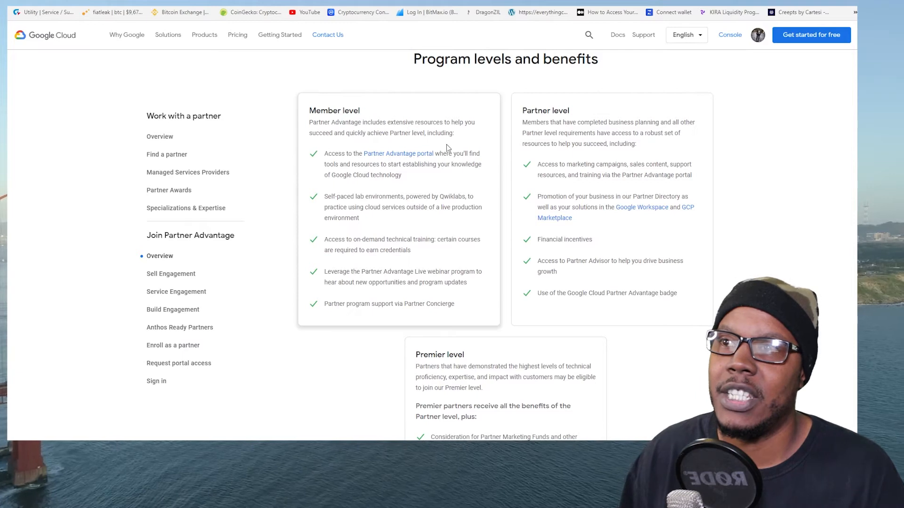
mouse_move(269, 208)
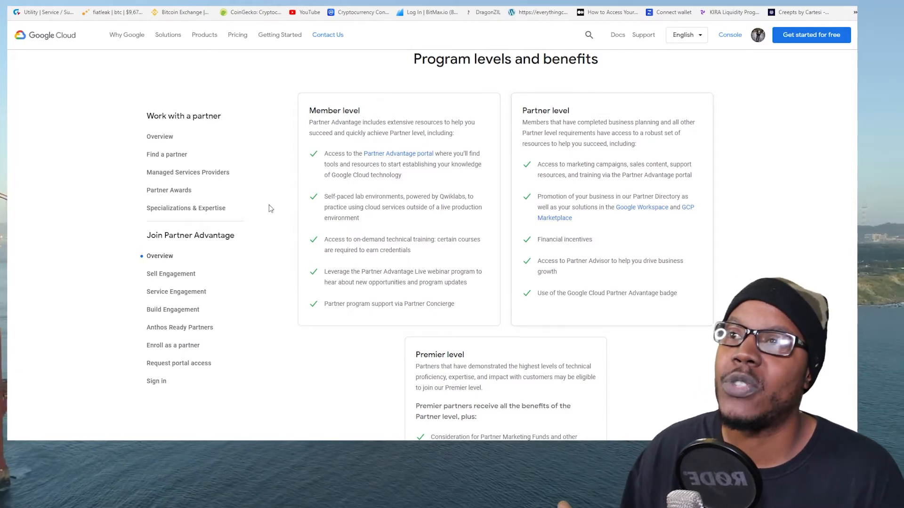
mouse_move(632, 302)
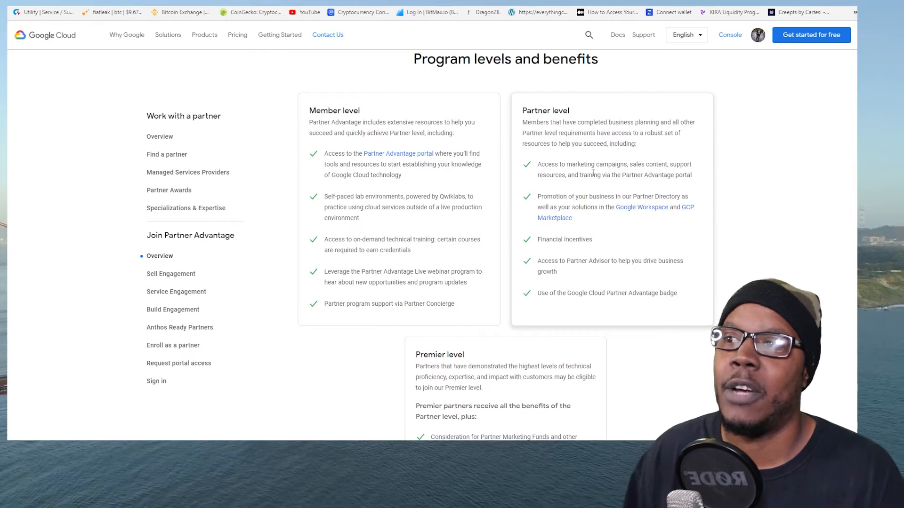
mouse_move(641, 290)
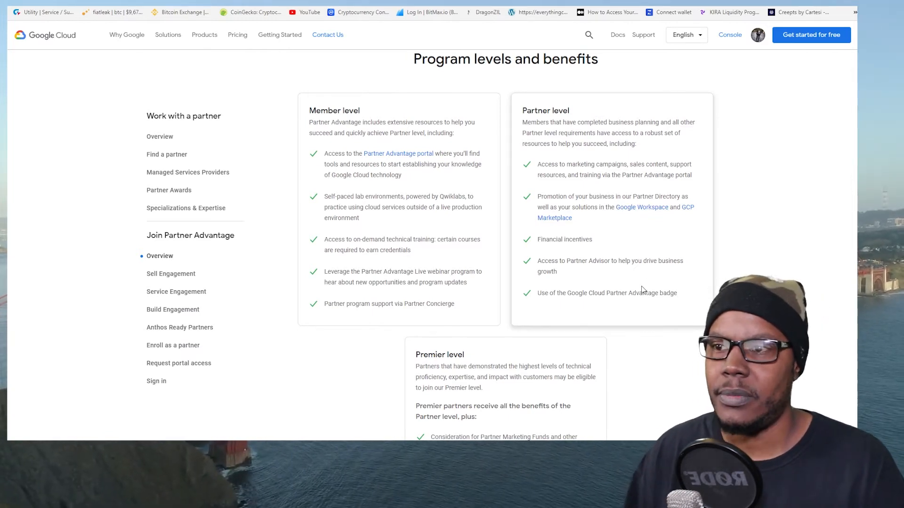
scroll(down, 3)
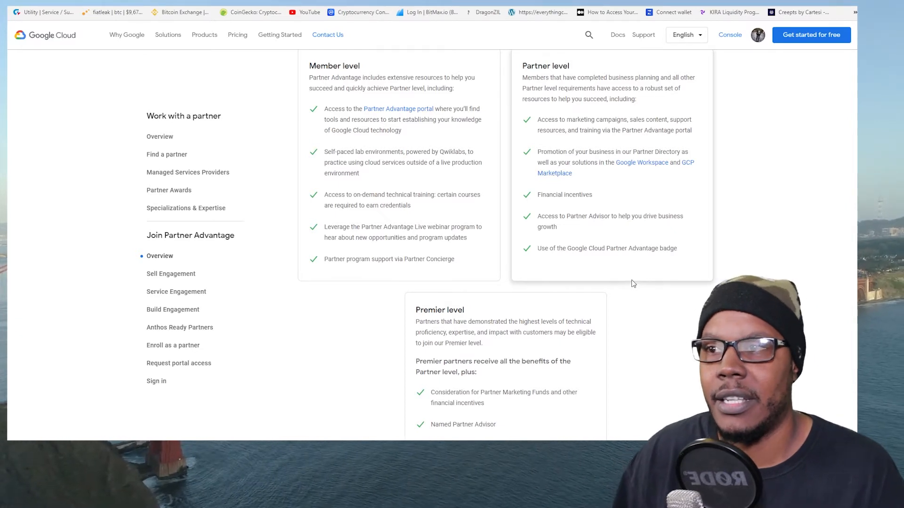
scroll(up, 3)
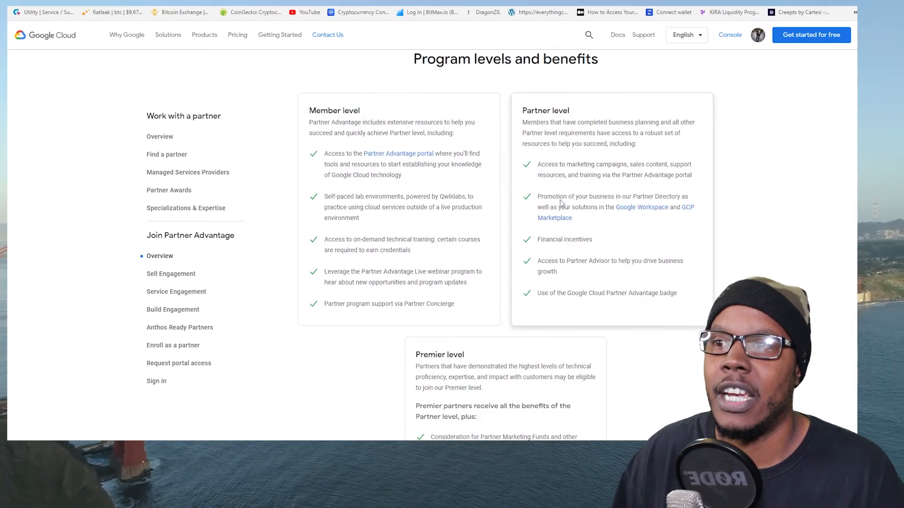
scroll(down, 3)
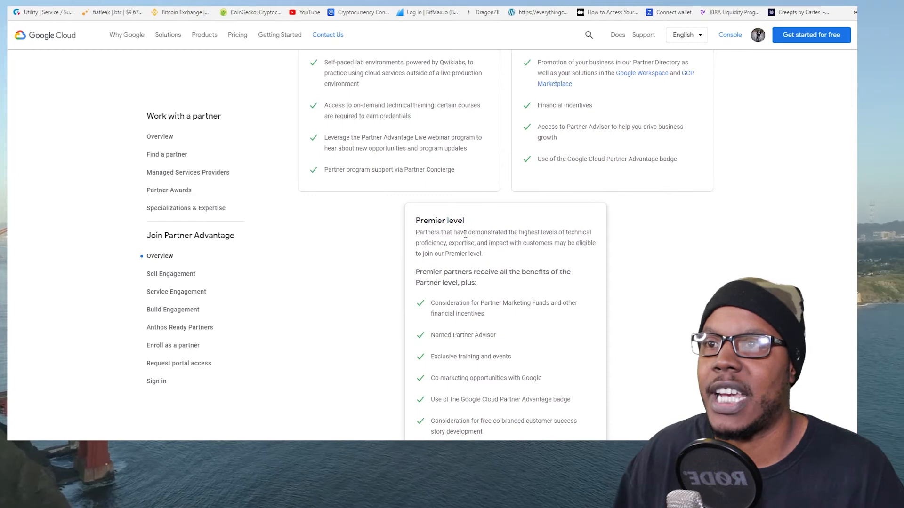
mouse_move(455, 243)
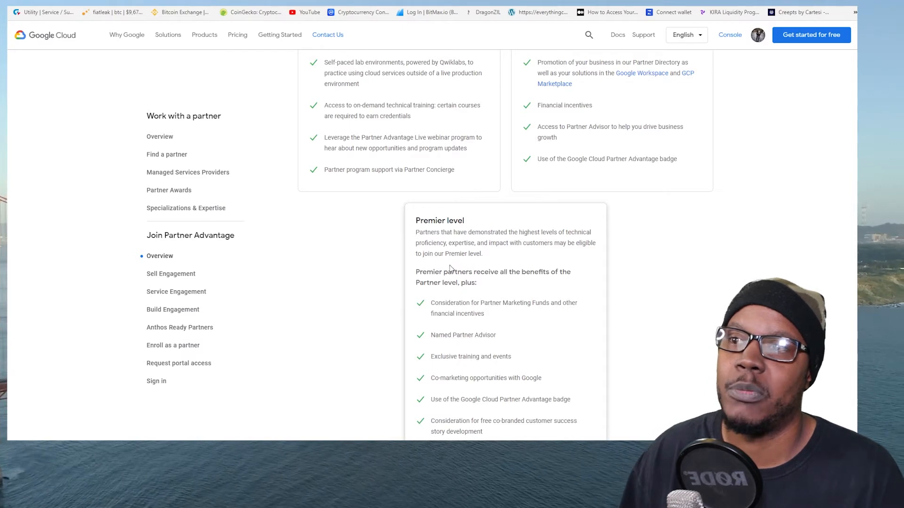
scroll(up, 3)
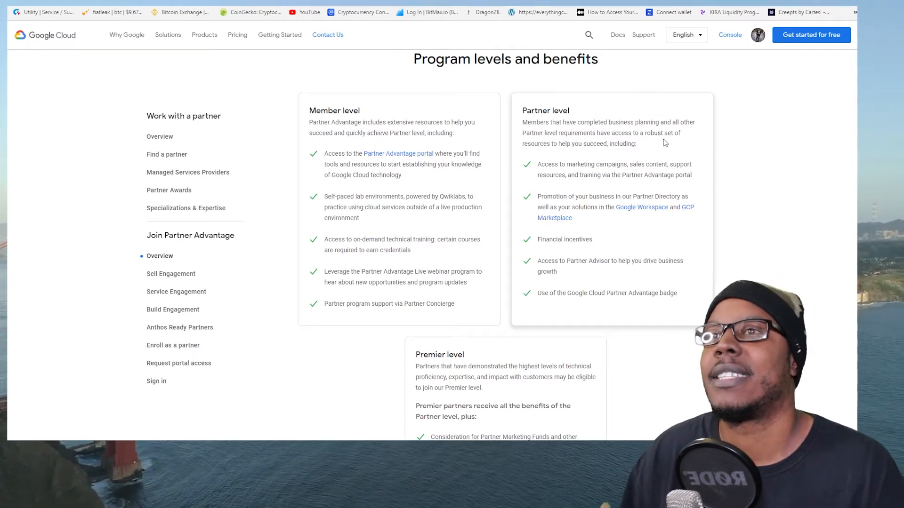
mouse_move(605, 157)
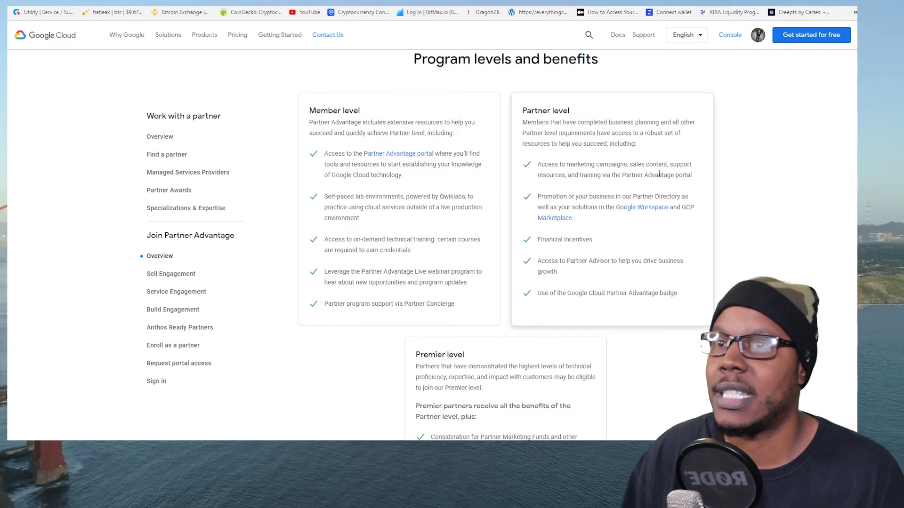
mouse_move(651, 204)
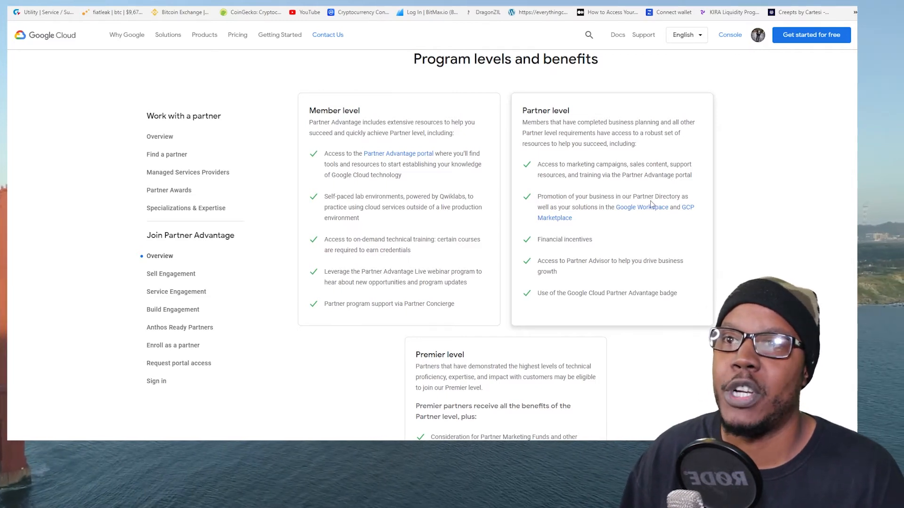
mouse_move(617, 210)
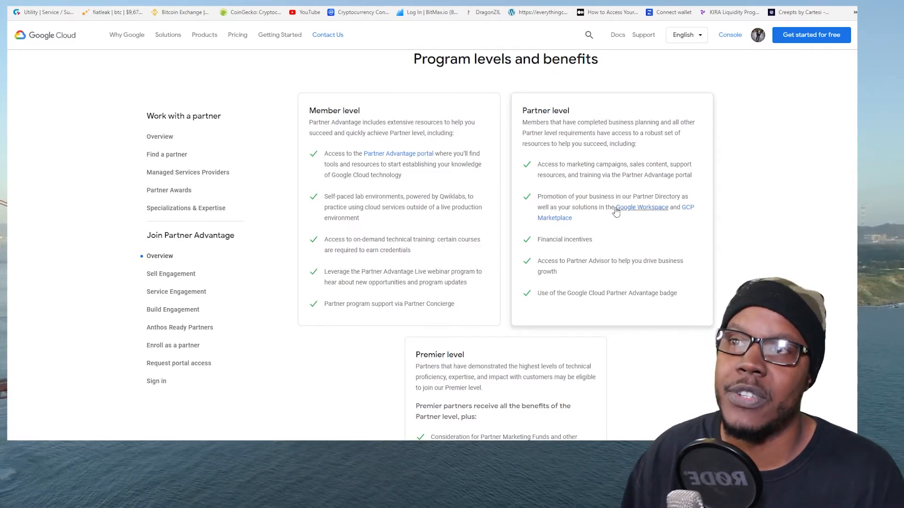
mouse_move(641, 207)
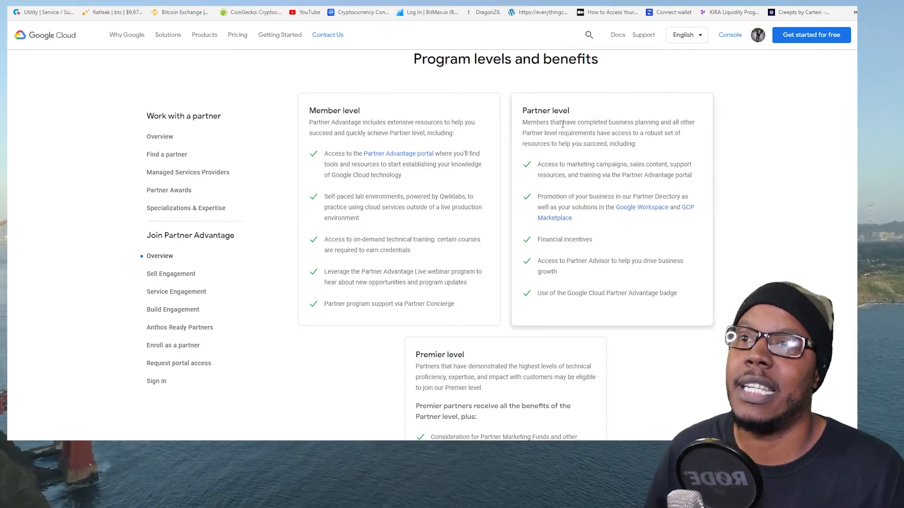
double_click(553, 111)
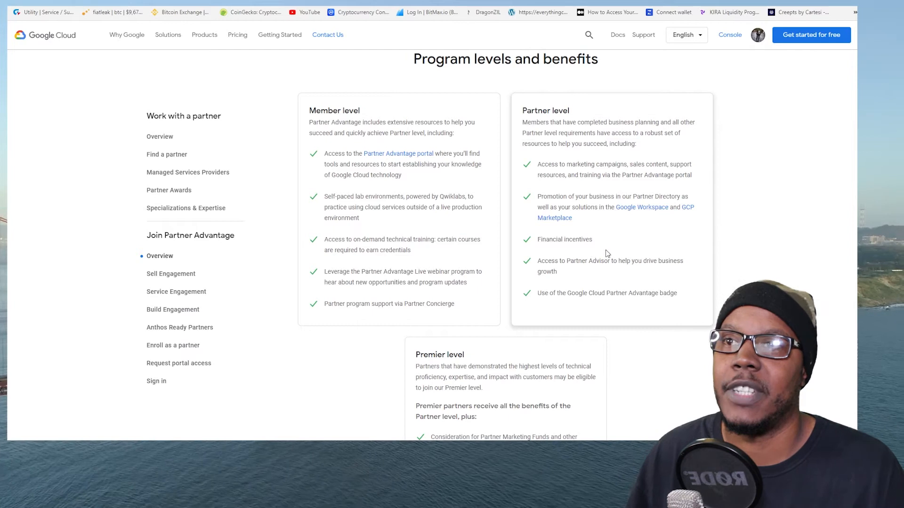
mouse_move(592, 273)
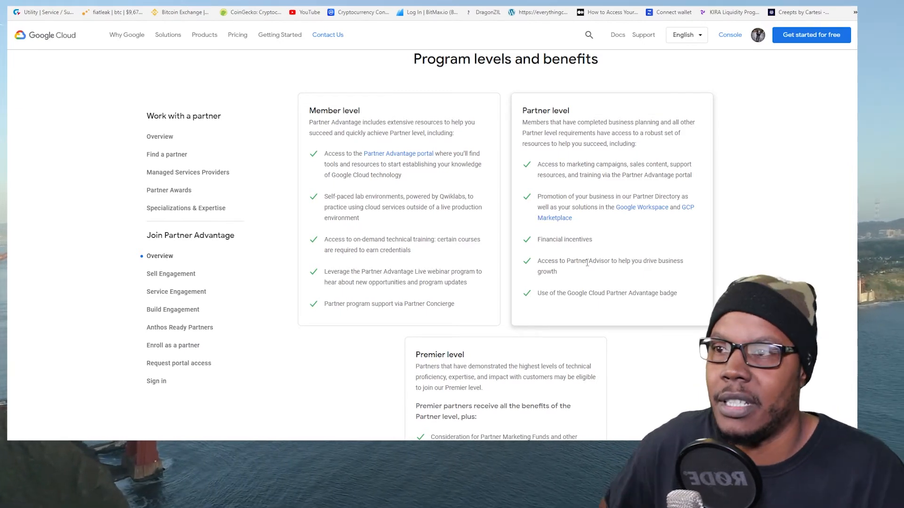
scroll(down, 3)
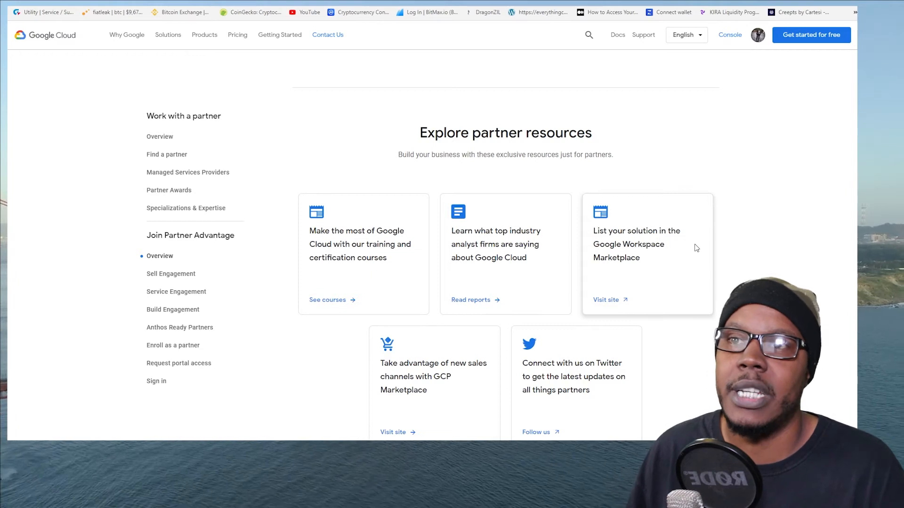
scroll(down, 3)
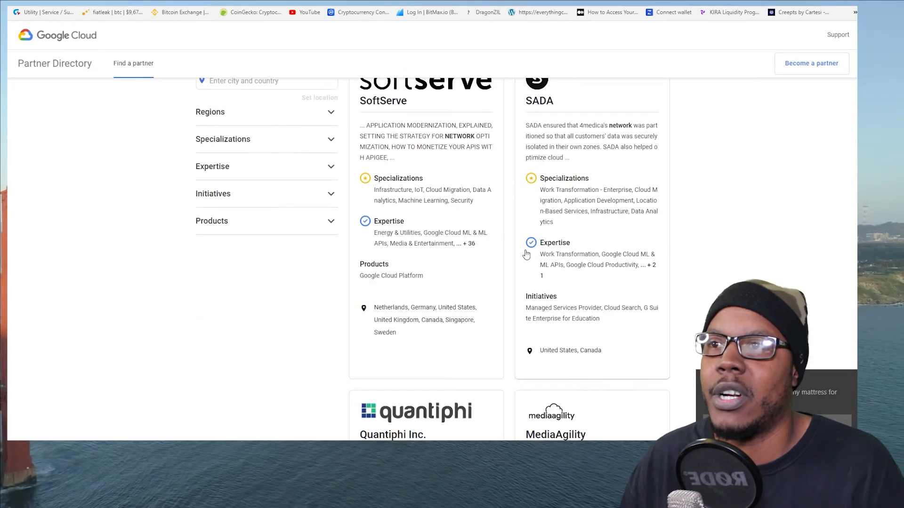
Scroll through the 656 'network' partner results headed by SoftServe and SADA
scroll(down, 3)
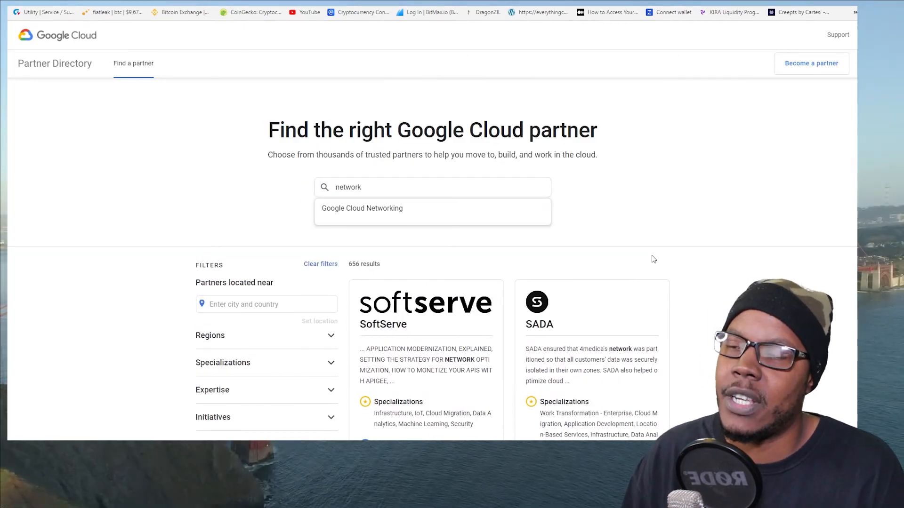
mouse_move(584, 268)
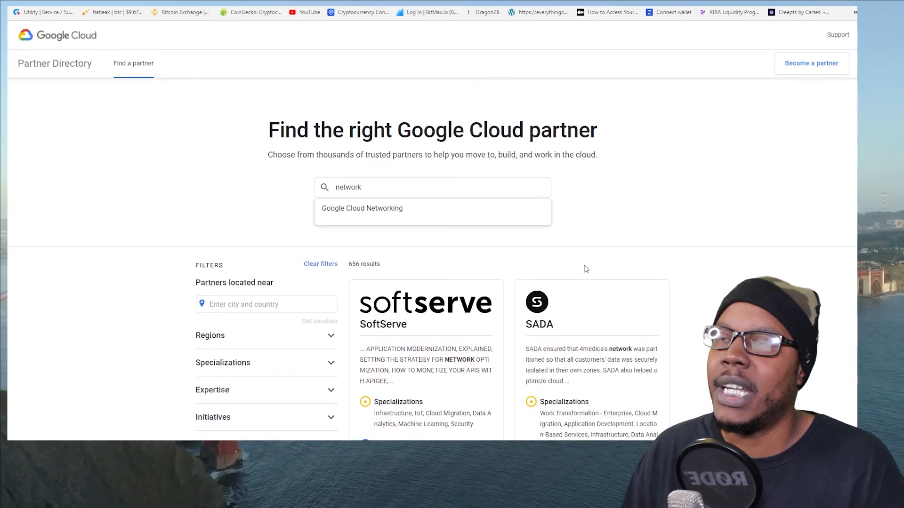
mouse_move(630, 255)
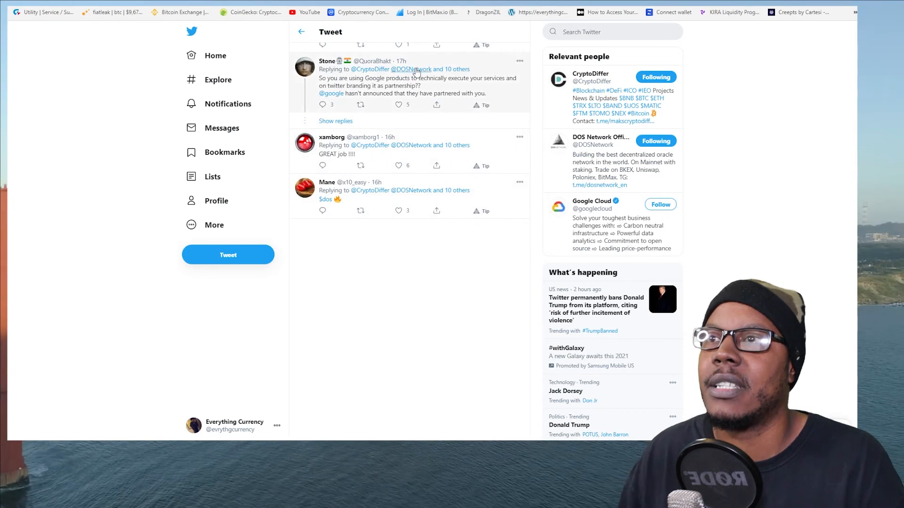
click(413, 68)
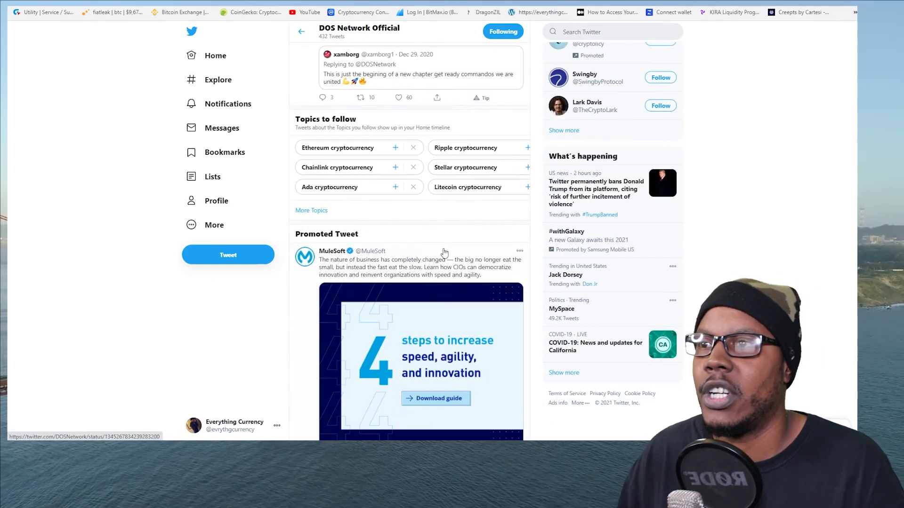
scroll(down, 3)
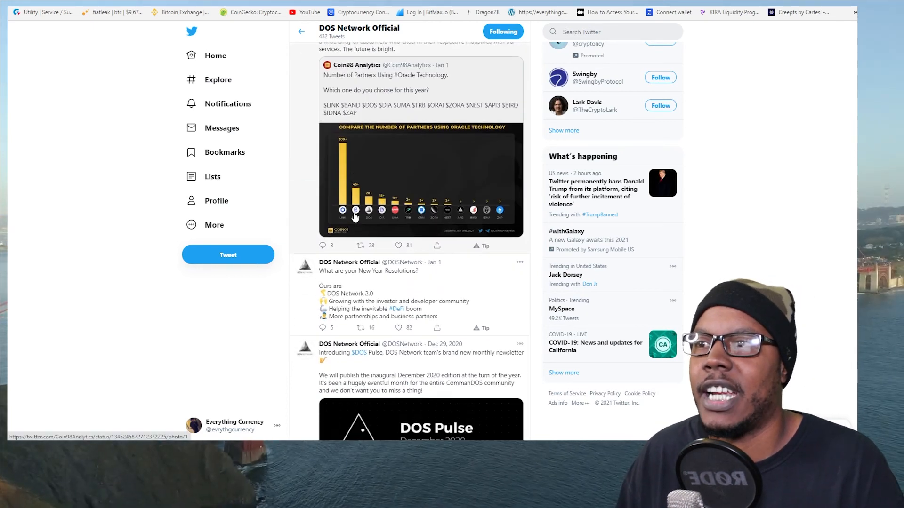
scroll(down, 3)
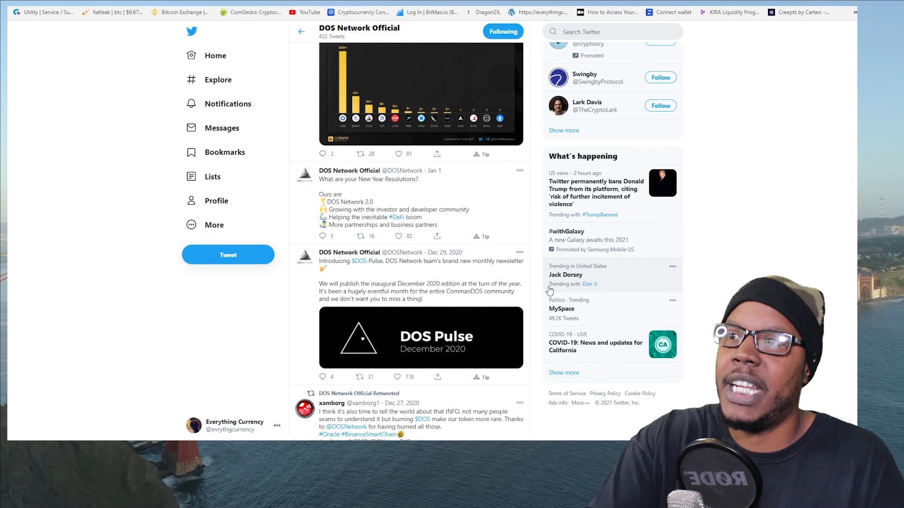
scroll(down, 3)
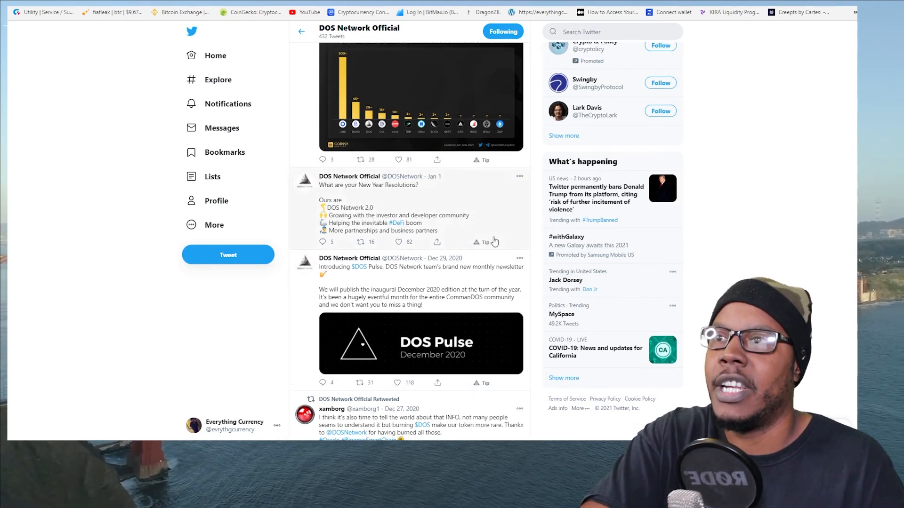
click(421, 96)
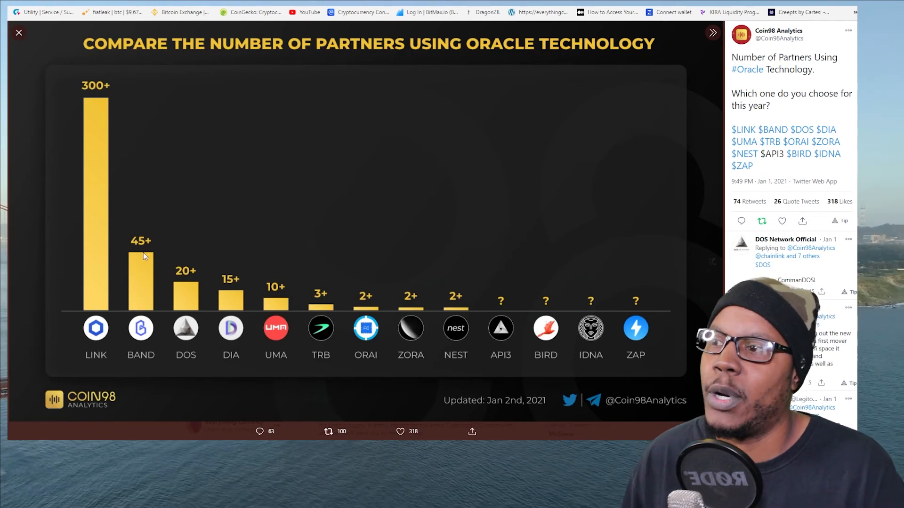
mouse_move(219, 217)
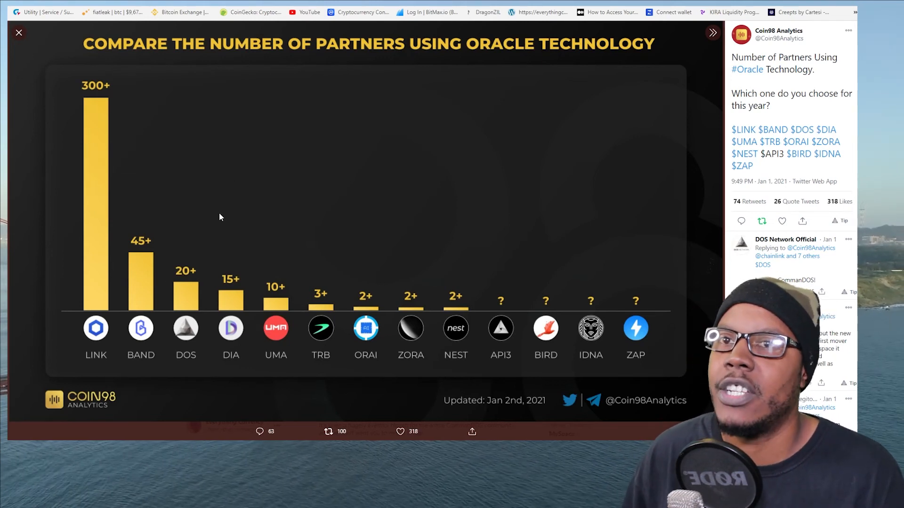